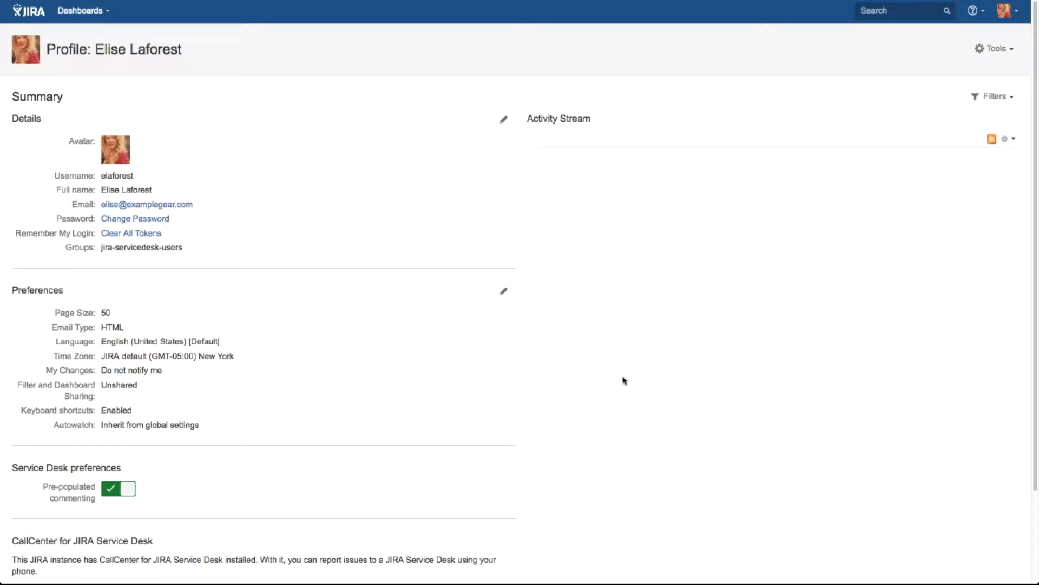
{"action": "scroll", "scroll_direction": "down", "scroll_amount": 3}
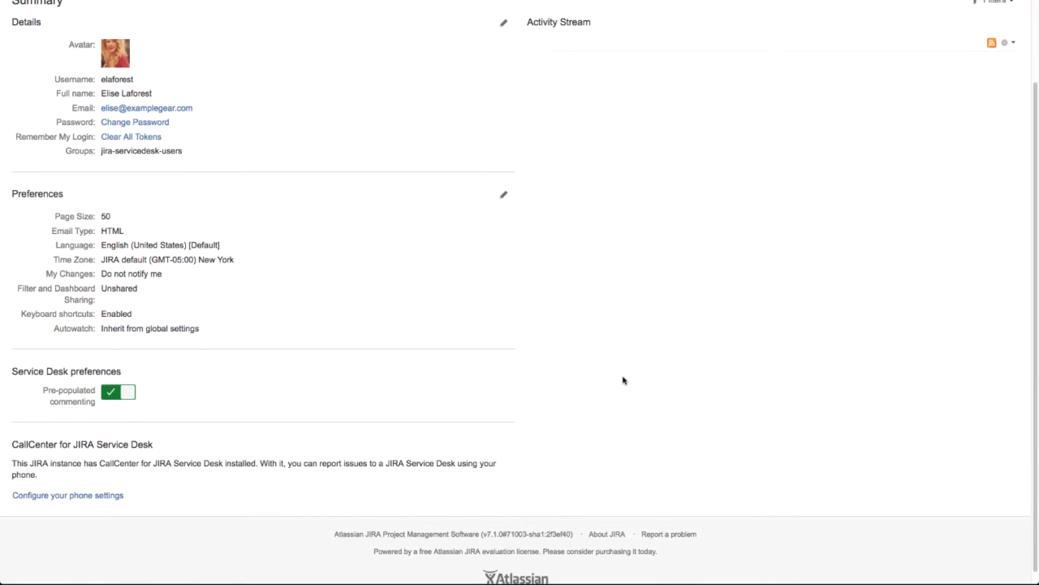
{"action": "scroll", "scroll_direction": "down", "scroll_amount": 3}
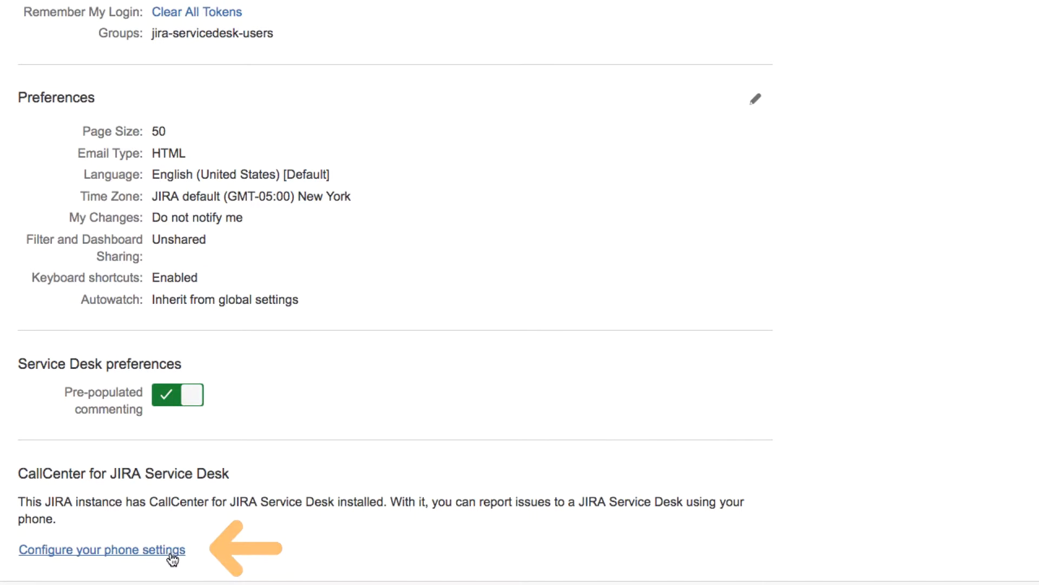
{"action": "left_click", "coordinate": [102, 549]}
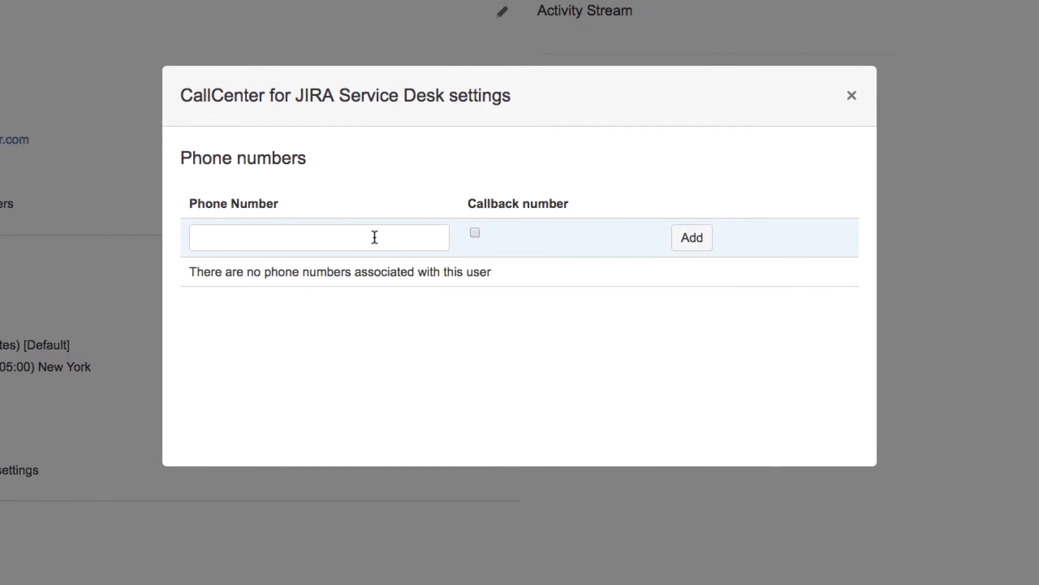
{"action": "type", "text": "6175551234"}
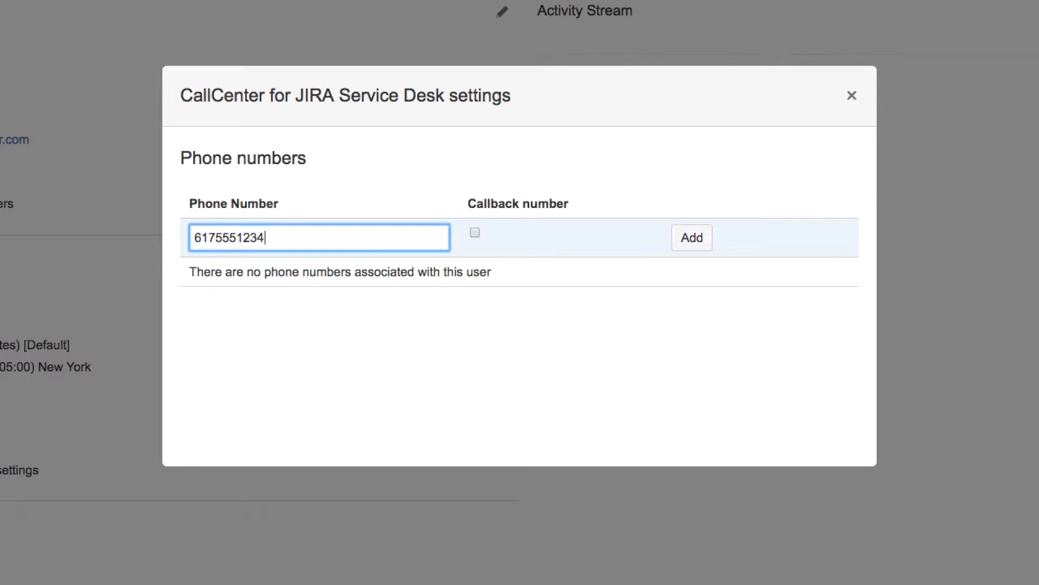
{"action": "left_click", "coordinate": [474, 232]}
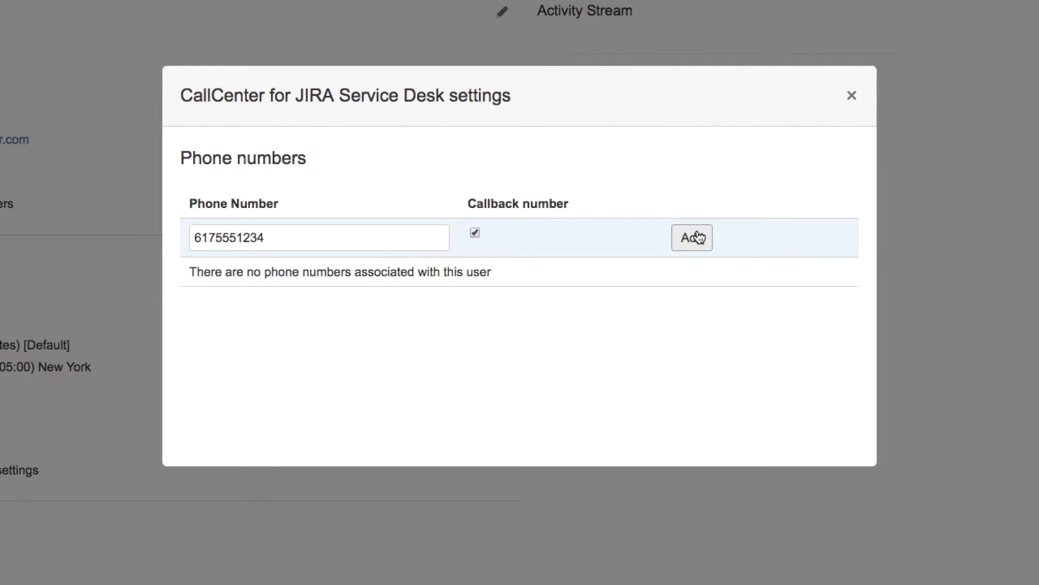
{"action": "left_click", "coordinate": [692, 237]}
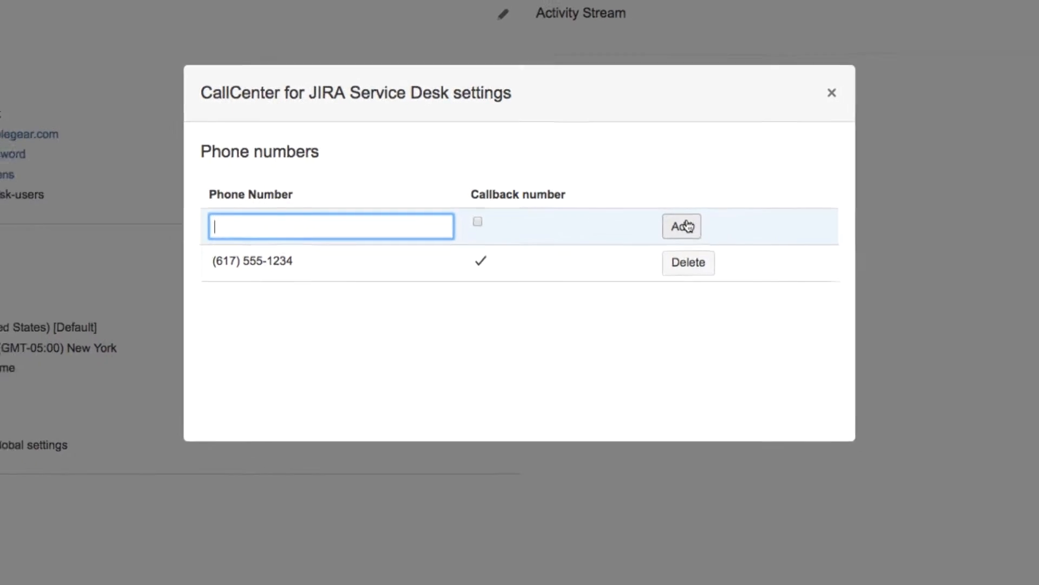
{"action": "left_click", "coordinate": [831, 92]}
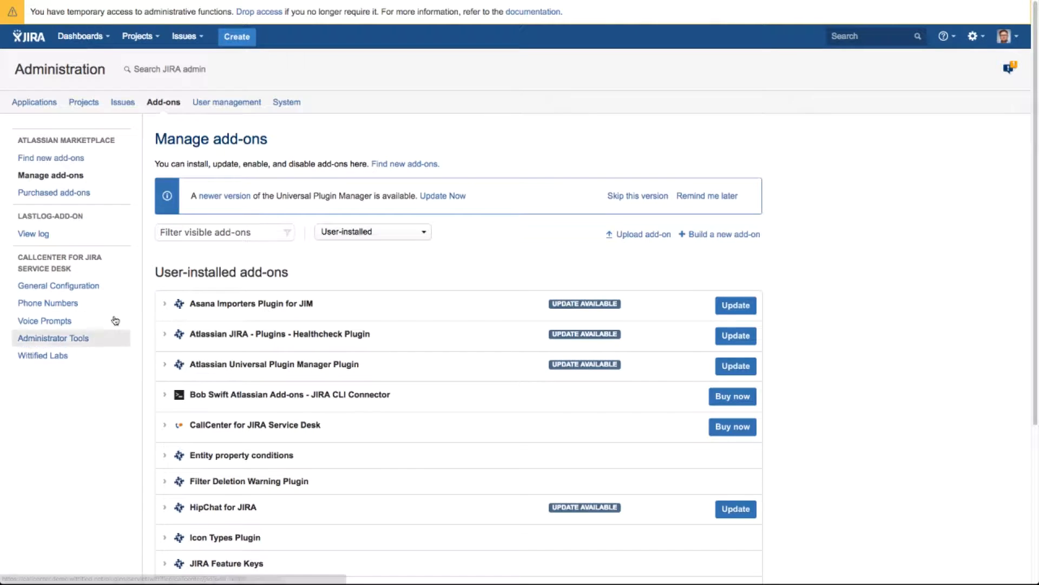
Show the CallCenter General Configuration page from the Add-ons sidebar
{"action": "left_click", "coordinate": [59, 285]}
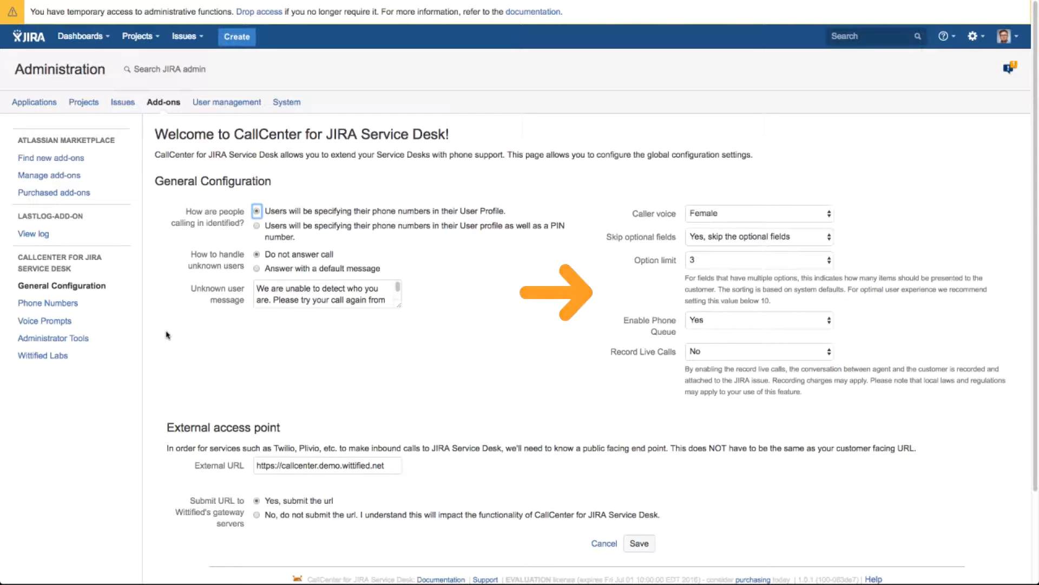
Save the General Configuration, keeping the caller settings and the external URL for Wittified's gateway
{"action": "scroll", "scroll_direction": "down", "scroll_amount": 3}
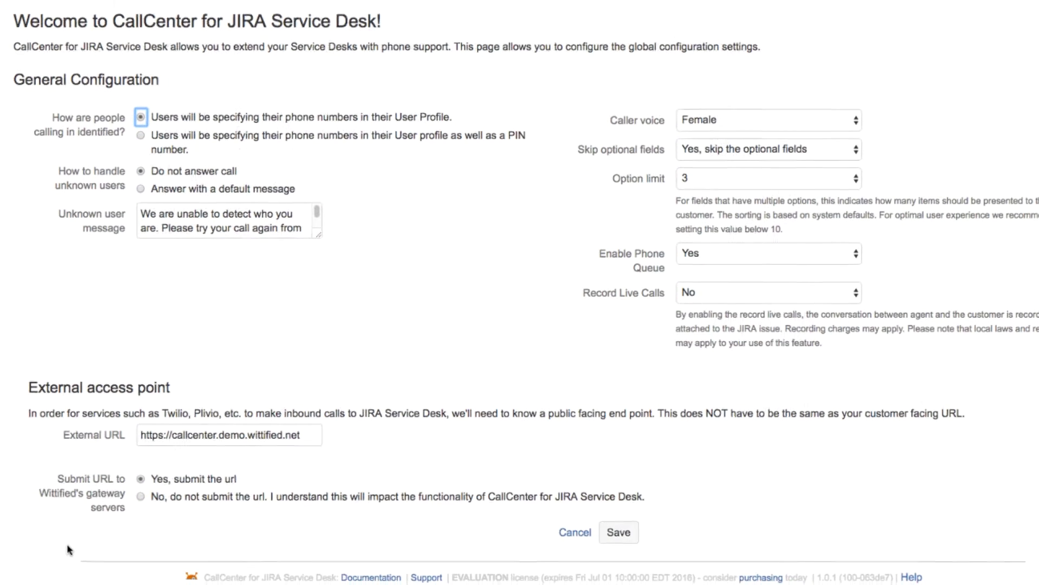
{"action": "scroll", "scroll_direction": "down", "scroll_amount": 3}
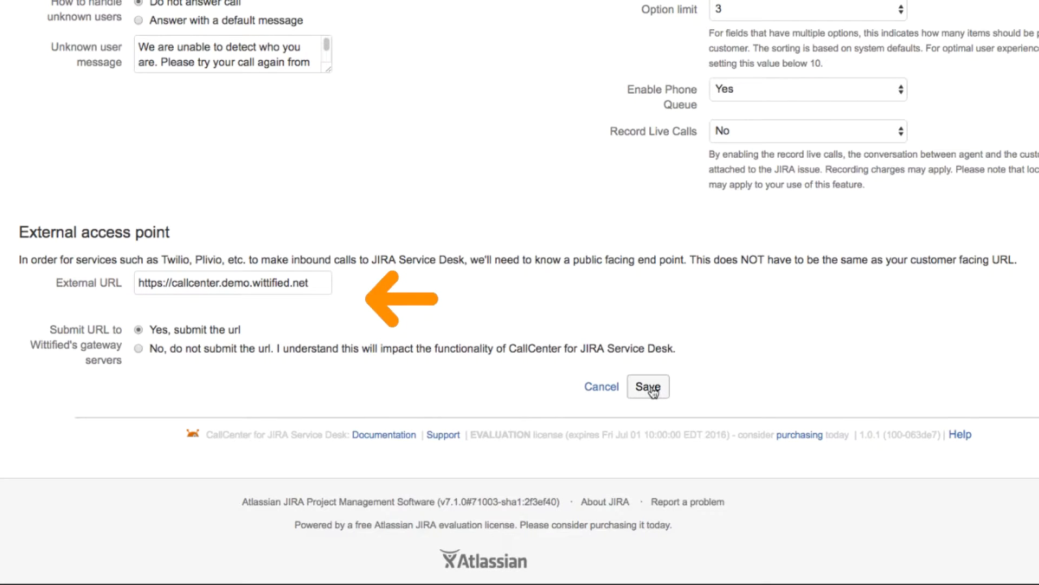
{"action": "left_click", "coordinate": [648, 386]}
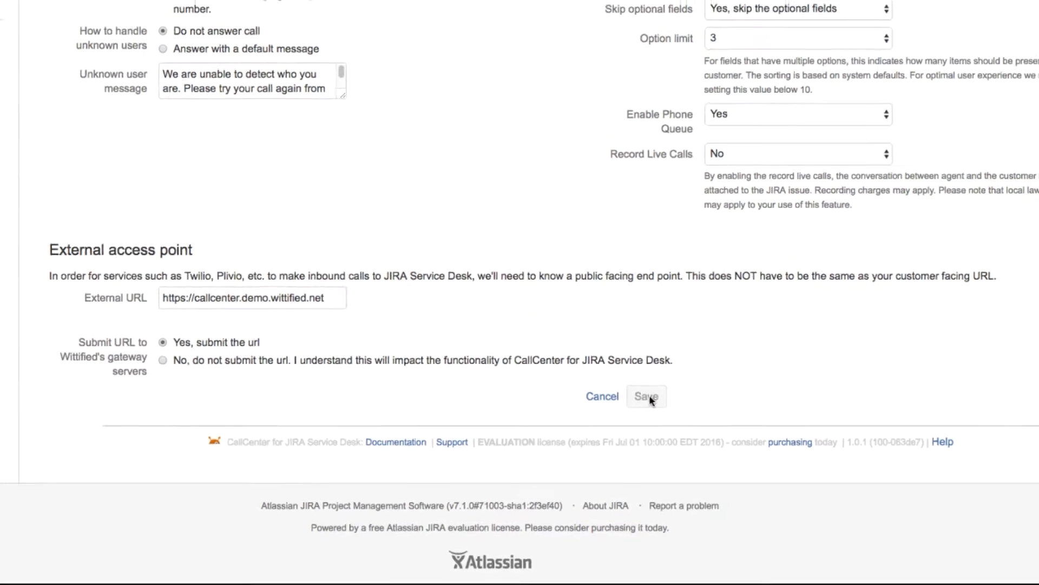
{"action": "scroll", "scroll_direction": "up", "scroll_amount": 3}
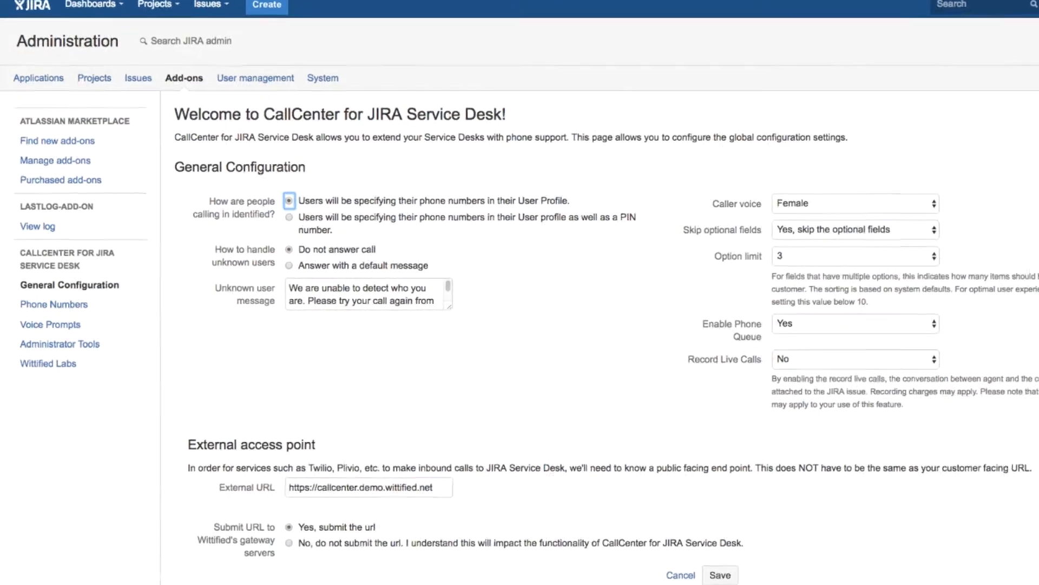
From the CallCenter Phone Numbers page, start getting a dedicated dial-in number via Twilio
{"action": "left_click", "coordinate": [54, 305]}
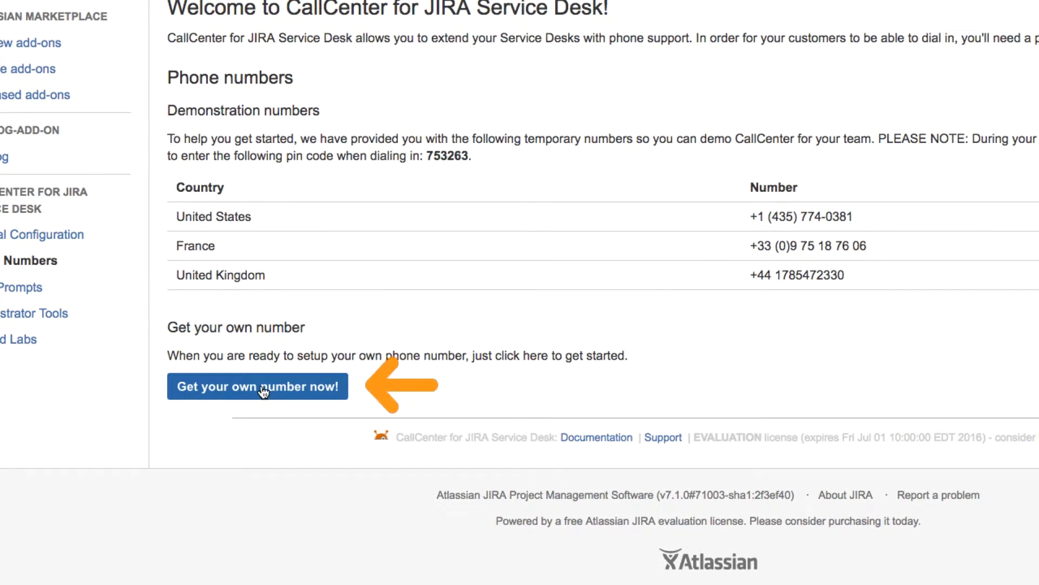
{"action": "left_click", "coordinate": [258, 386]}
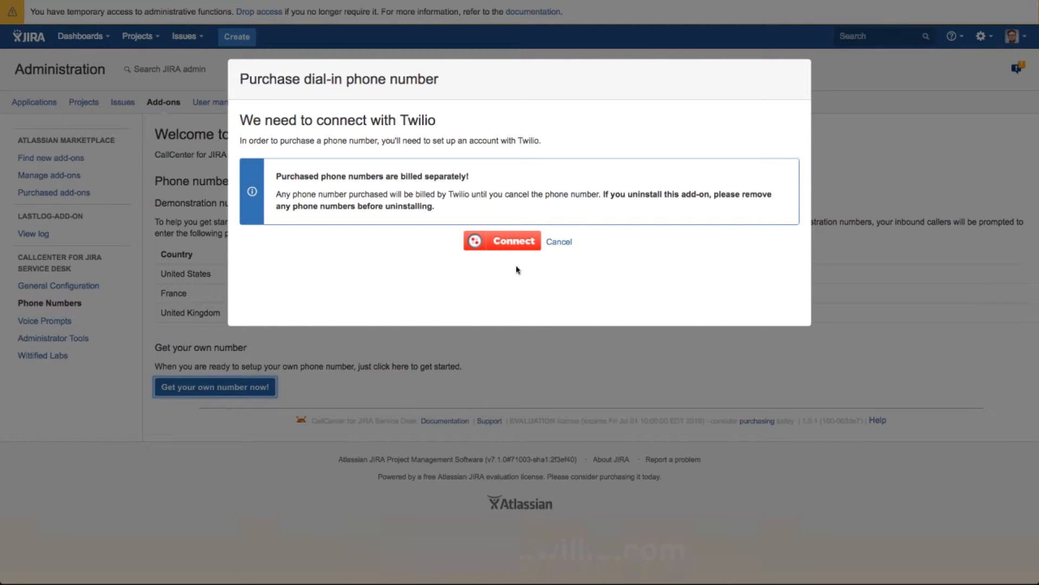
{"action": "left_click", "coordinate": [501, 240]}
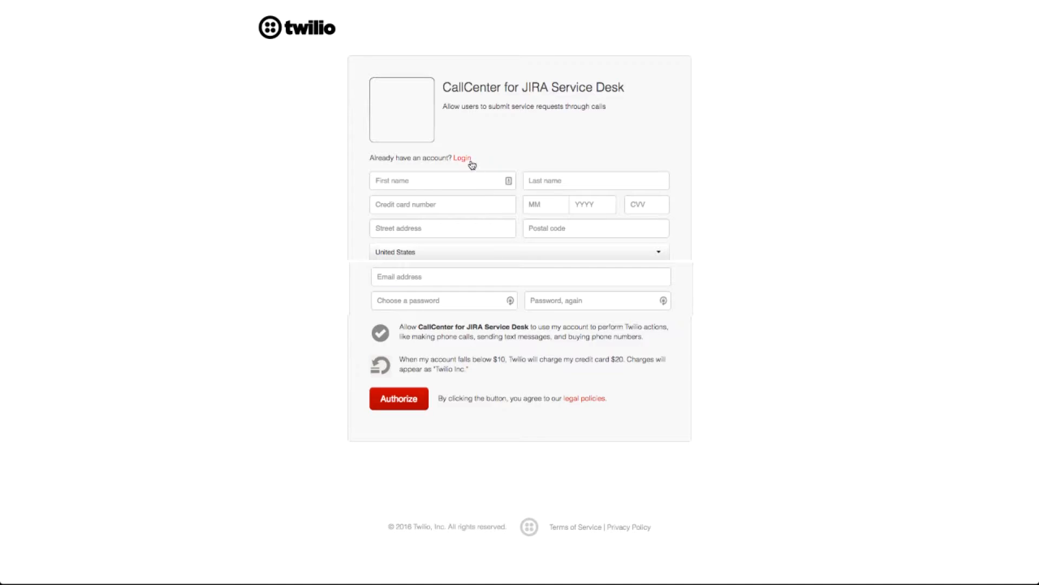
Sign in with the existing Twilio account and reach the 'Get your own number now!' purchase form
{"action": "left_click", "coordinate": [462, 158]}
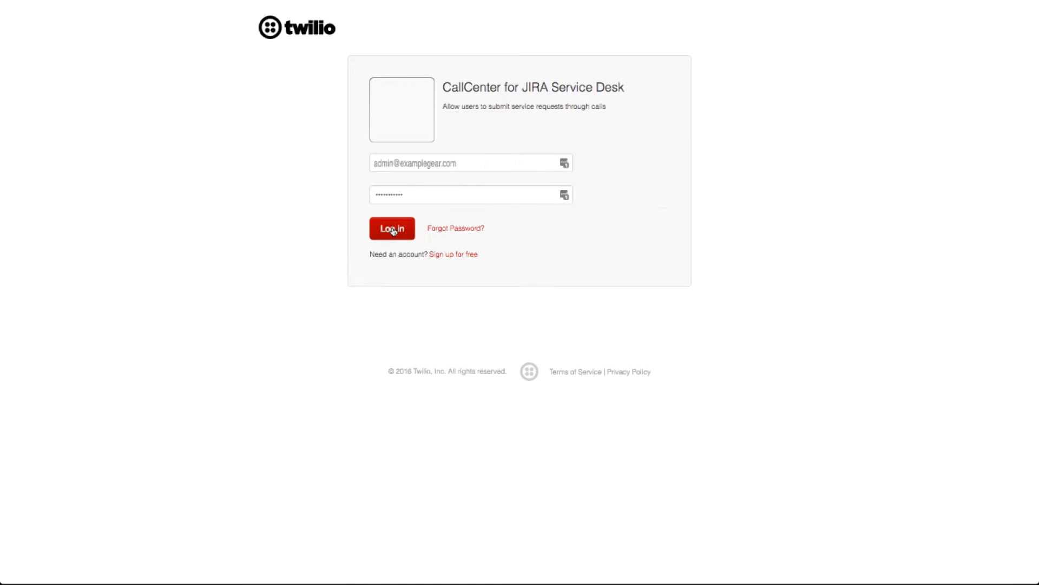
{"action": "left_click", "coordinate": [392, 228]}
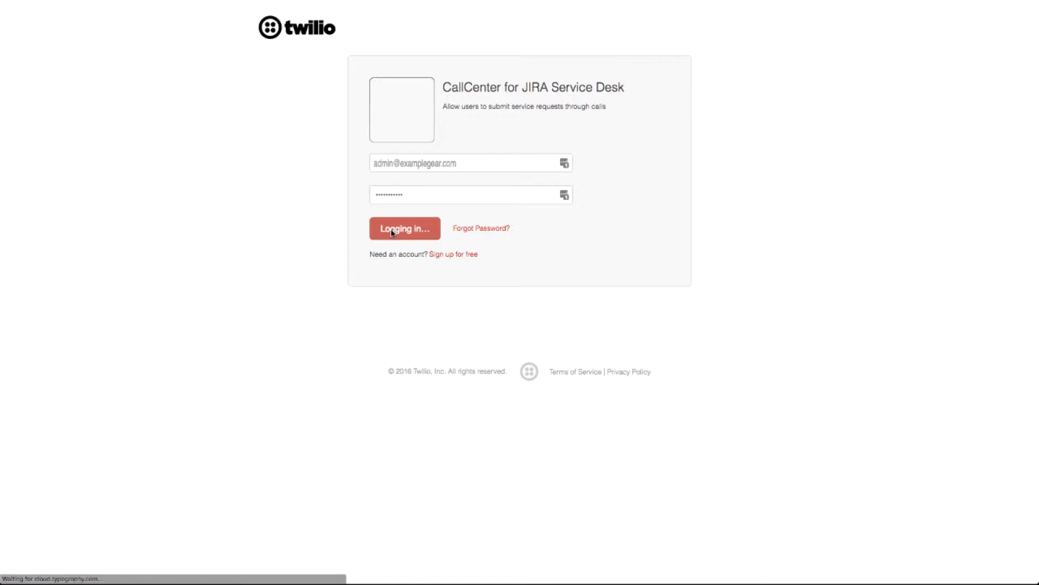
{"action": "left_click", "coordinate": [404, 227]}
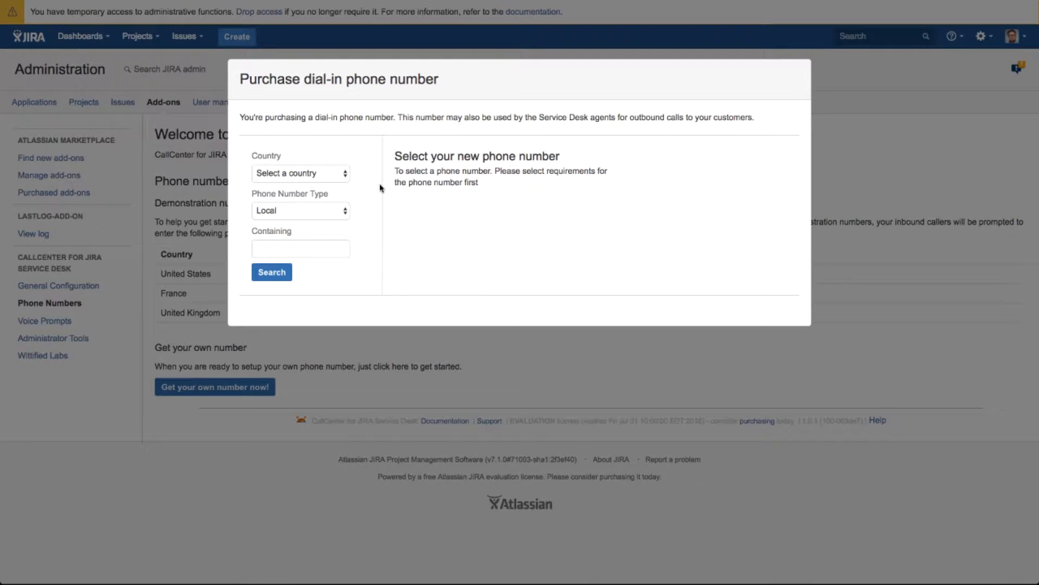
{"action": "left_click", "coordinate": [300, 174]}
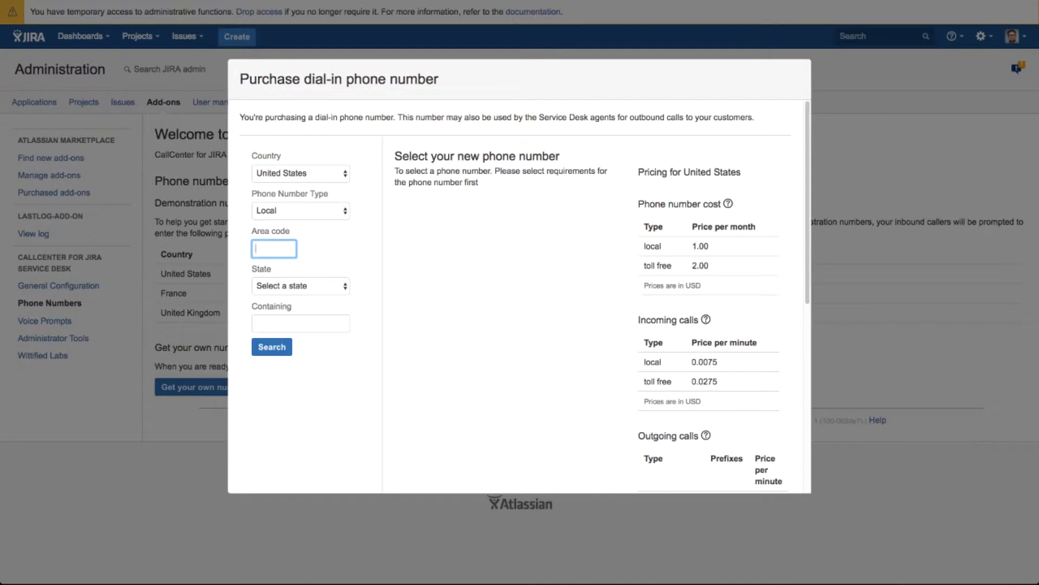
{"action": "left_click", "coordinate": [271, 347]}
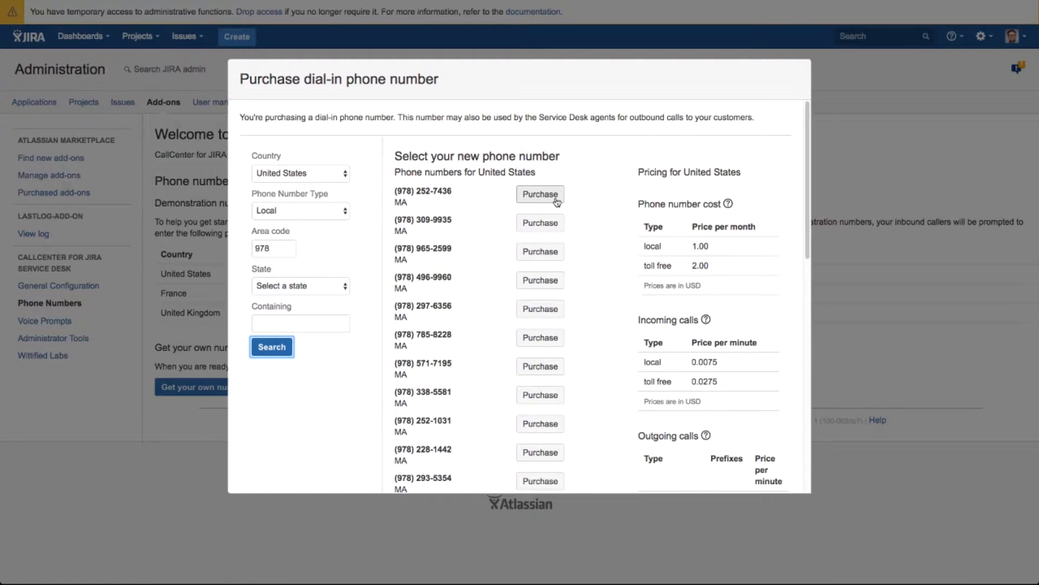
{"action": "left_click", "coordinate": [539, 194]}
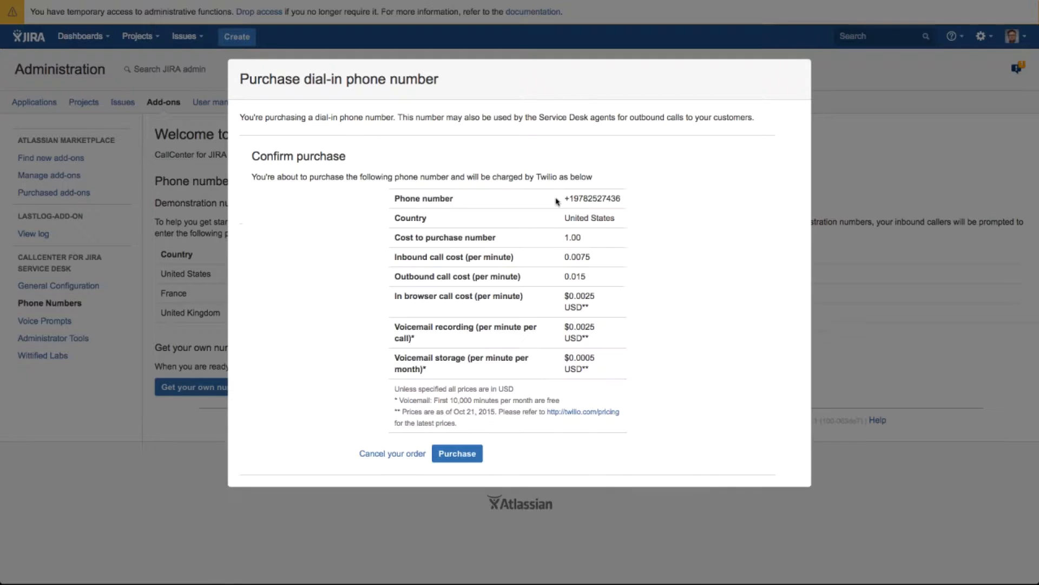
{"action": "left_click", "coordinate": [456, 453]}
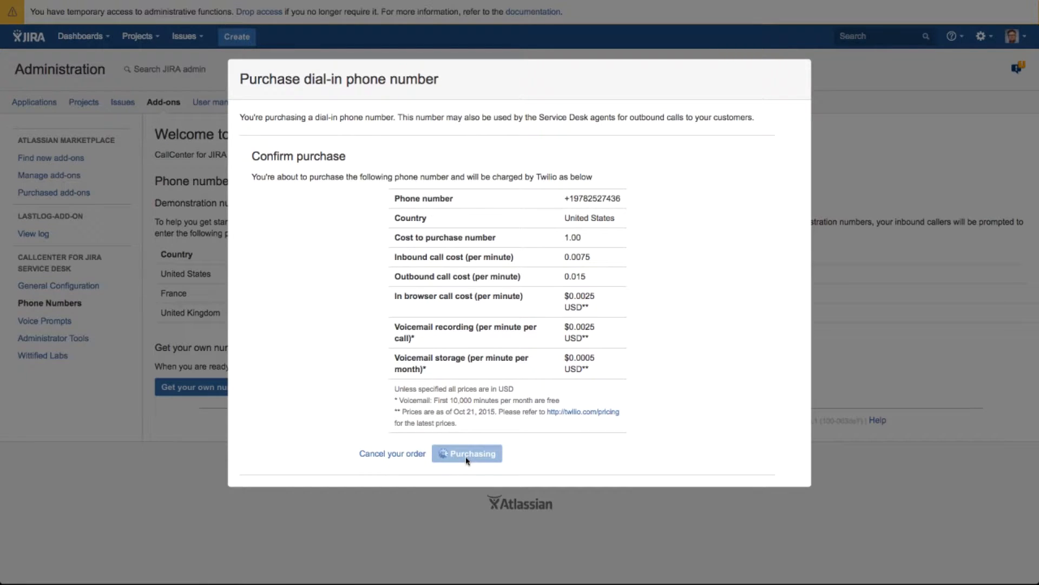
{"action": "left_click", "coordinate": [467, 454]}
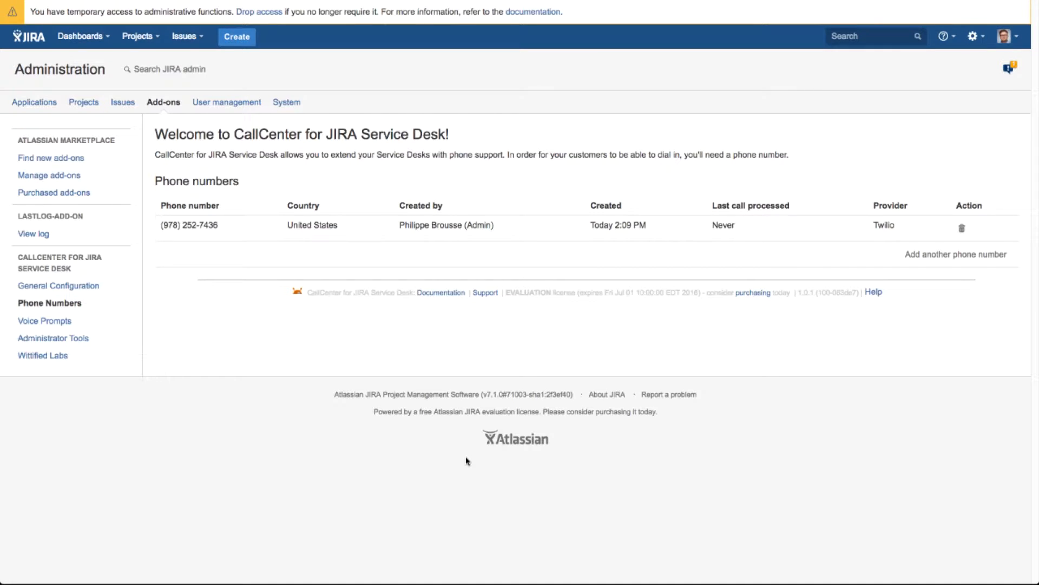
{"action": "mouse_move", "coordinate": [160, 391]}
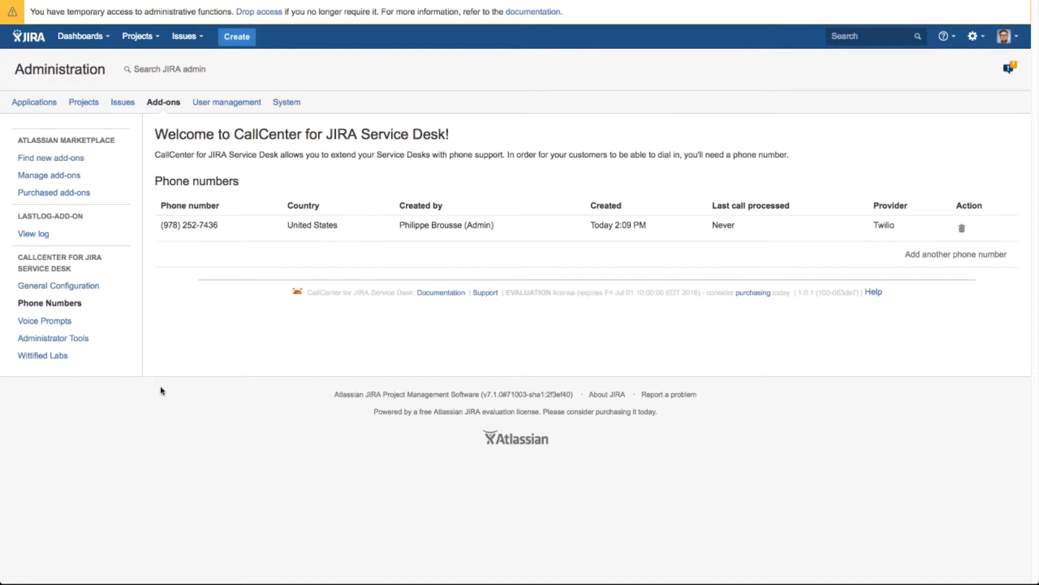
Review the default Automated Voice Prompts texts spoken to callers
{"action": "left_click", "coordinate": [45, 321]}
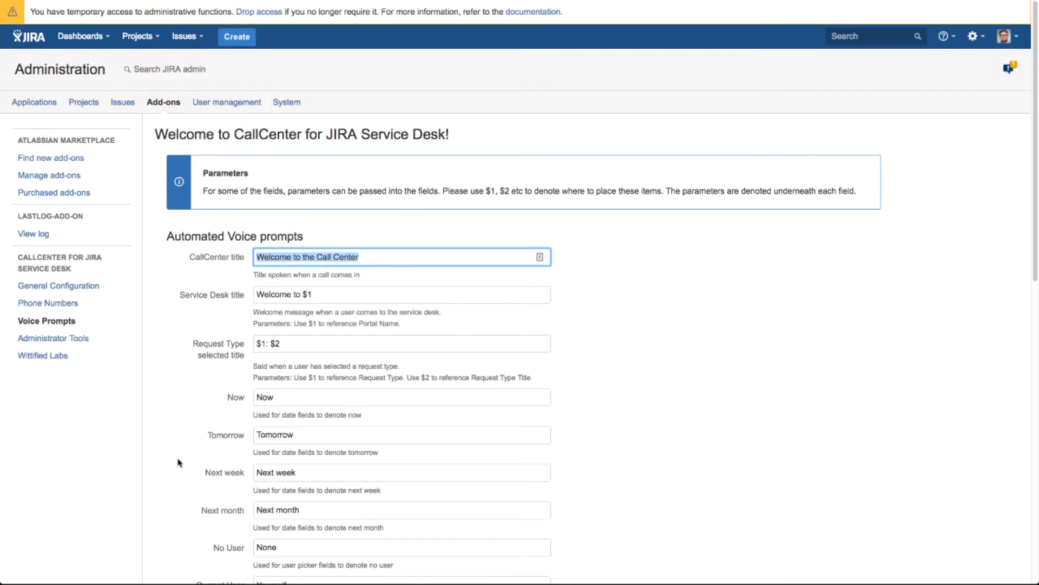
{"action": "scroll", "scroll_direction": "down", "scroll_amount": 3}
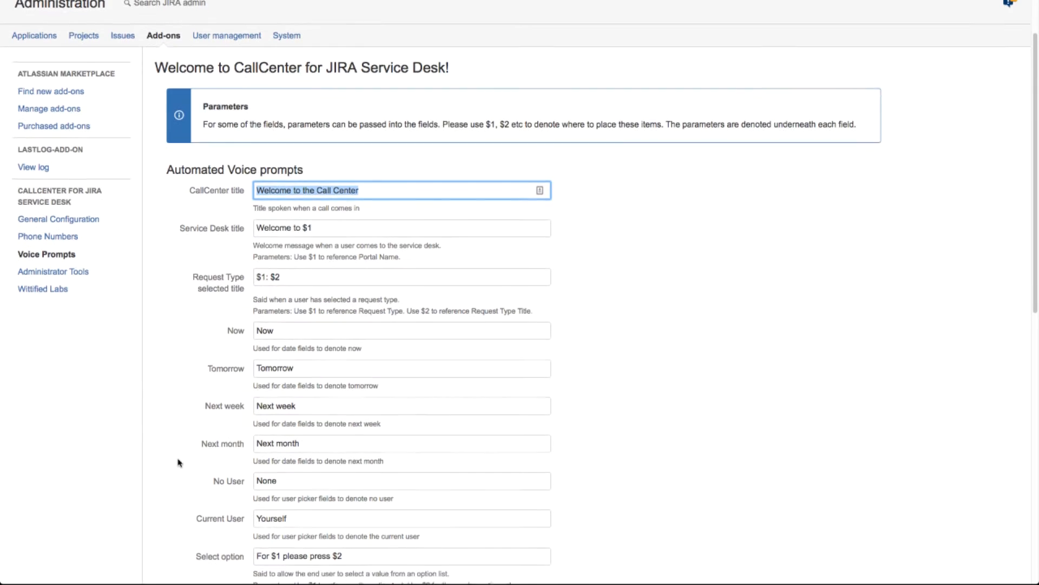
{"action": "scroll", "scroll_direction": "down", "scroll_amount": 3}
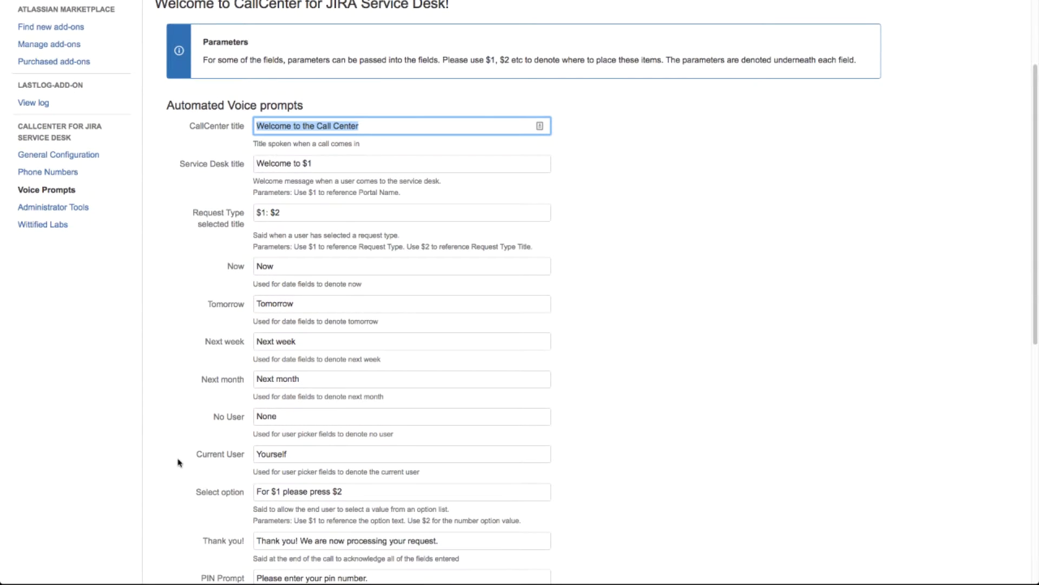
{"action": "scroll", "scroll_direction": "down", "scroll_amount": 3}
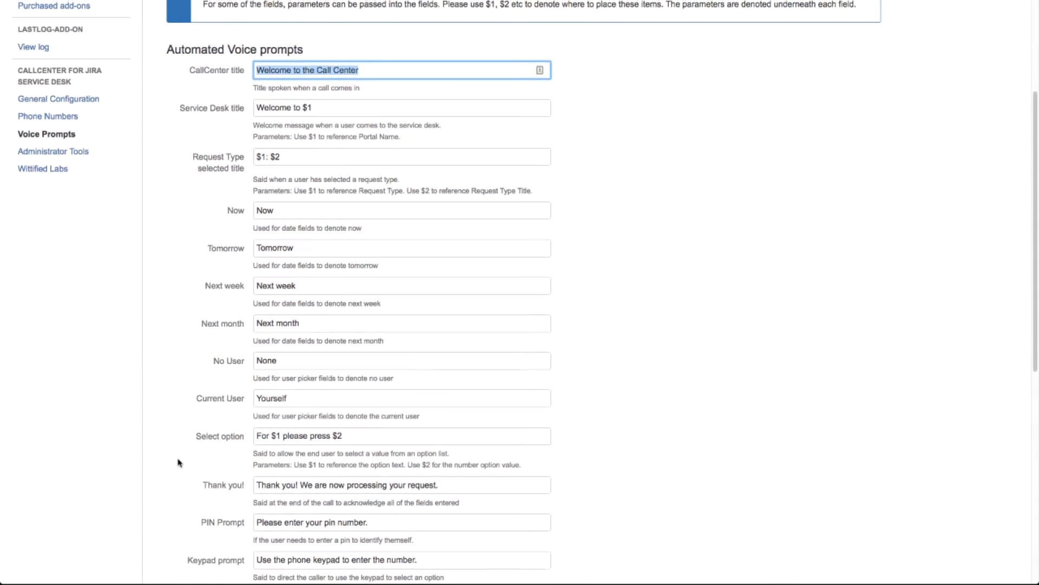
{"action": "scroll", "scroll_direction": "down", "scroll_amount": 3}
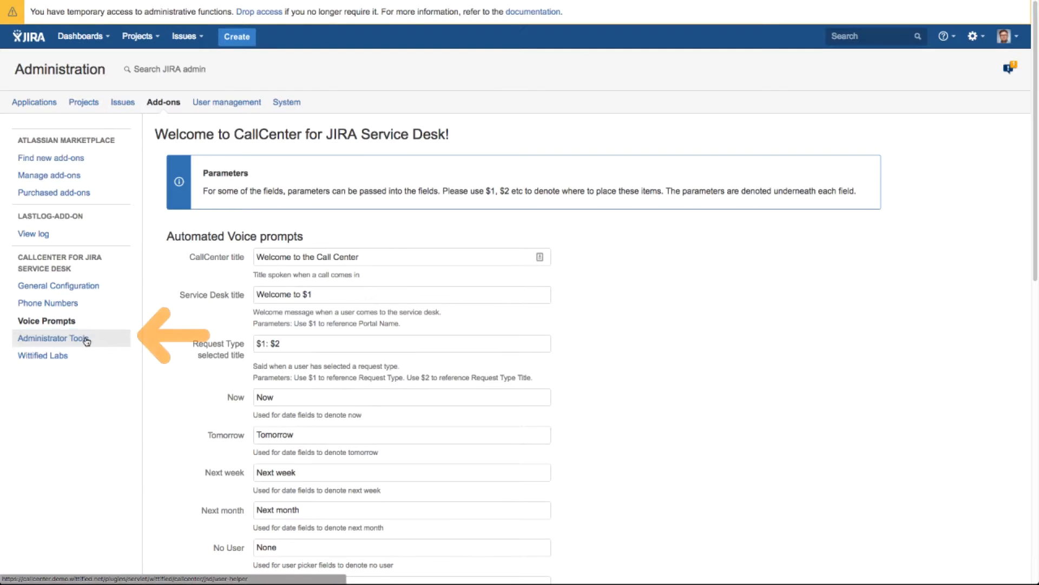
Check a user's registered phone numbers in Administrator Tools, then reach the Wittified Labs Clarify.io API token field
{"action": "left_click", "coordinate": [56, 338]}
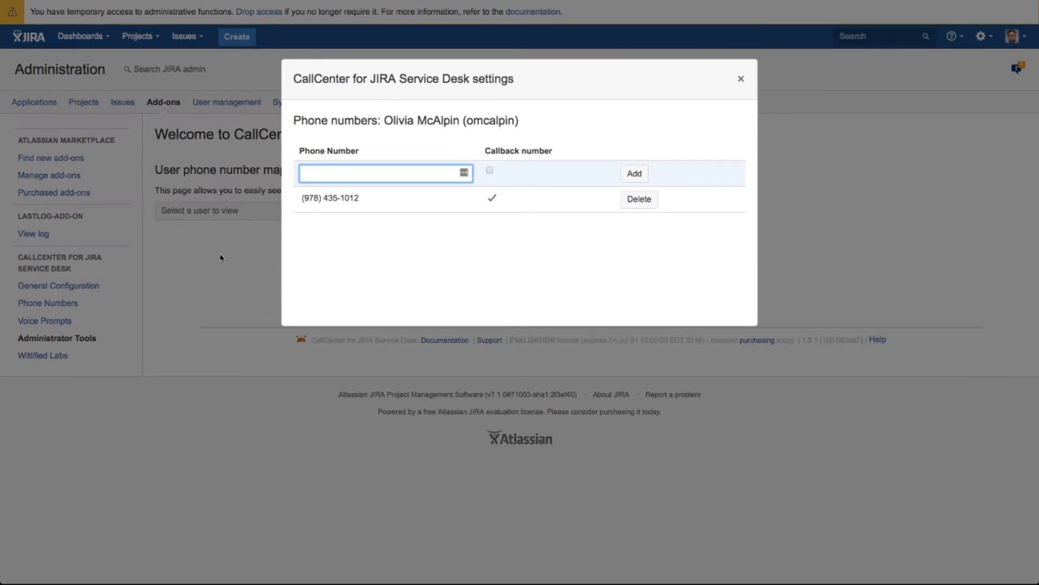
{"action": "left_click", "coordinate": [740, 77]}
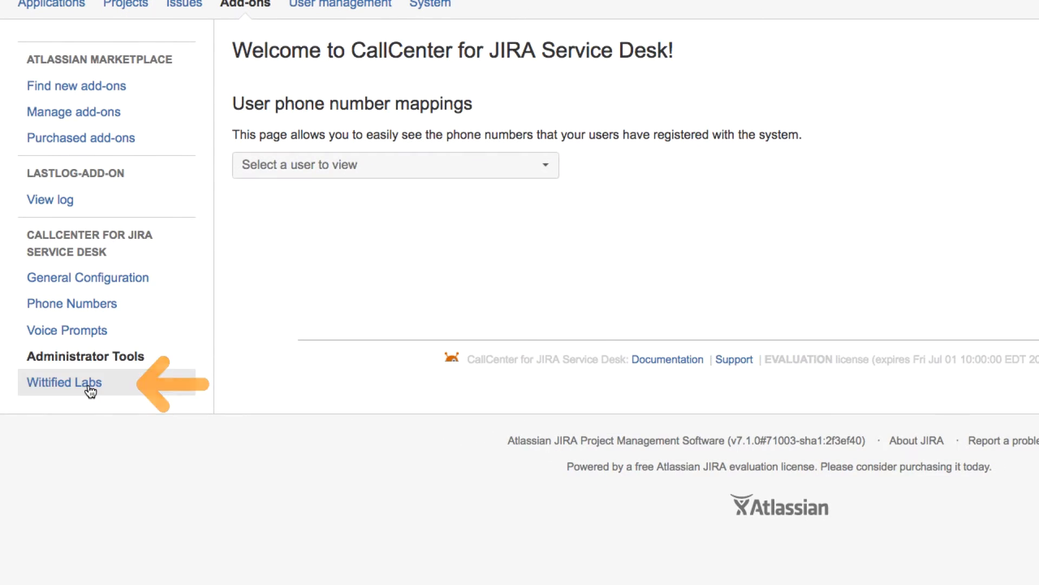
{"action": "left_click", "coordinate": [63, 382]}
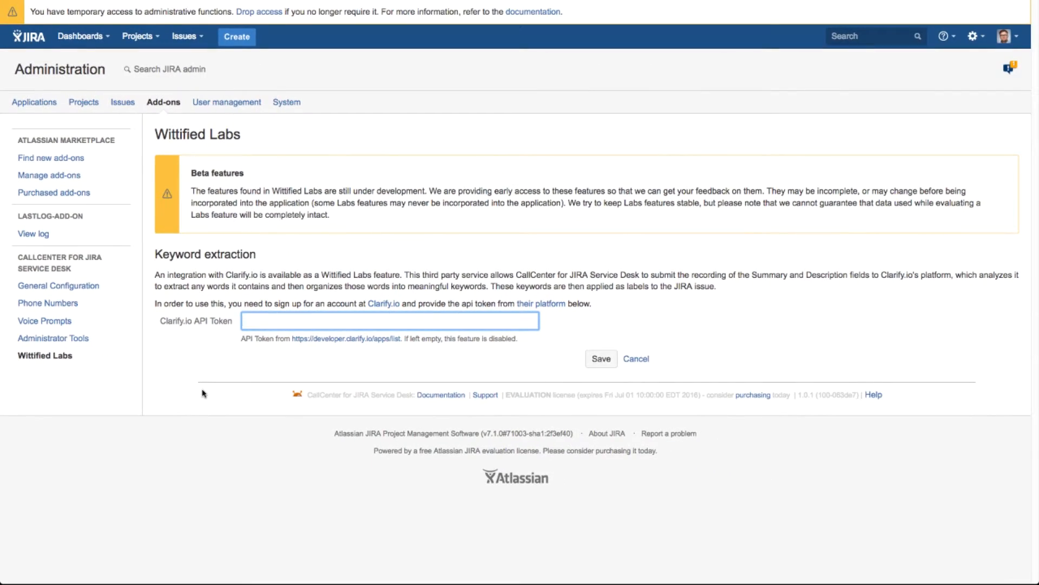
{"action": "left_click", "coordinate": [389, 320]}
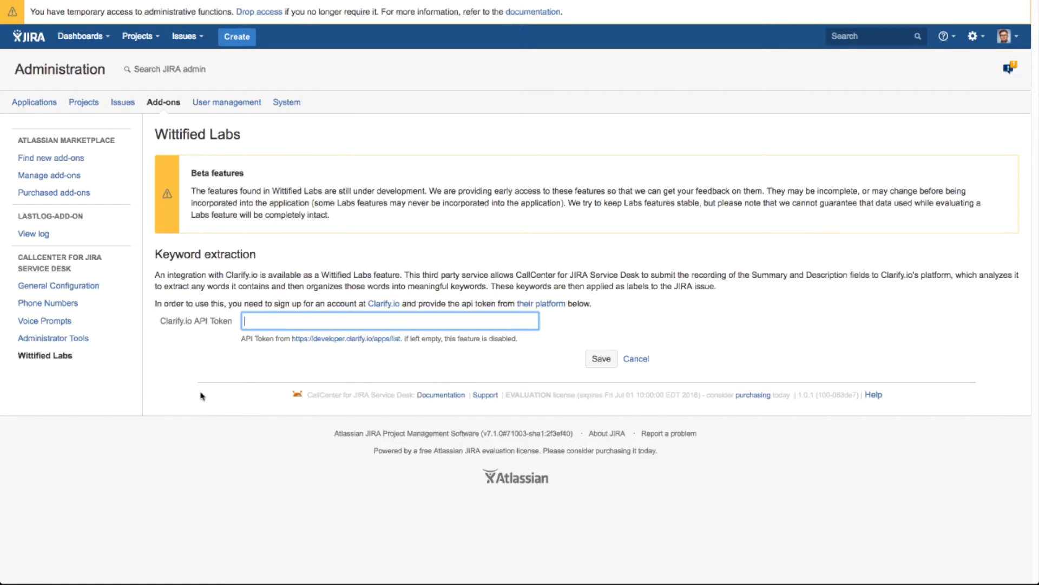